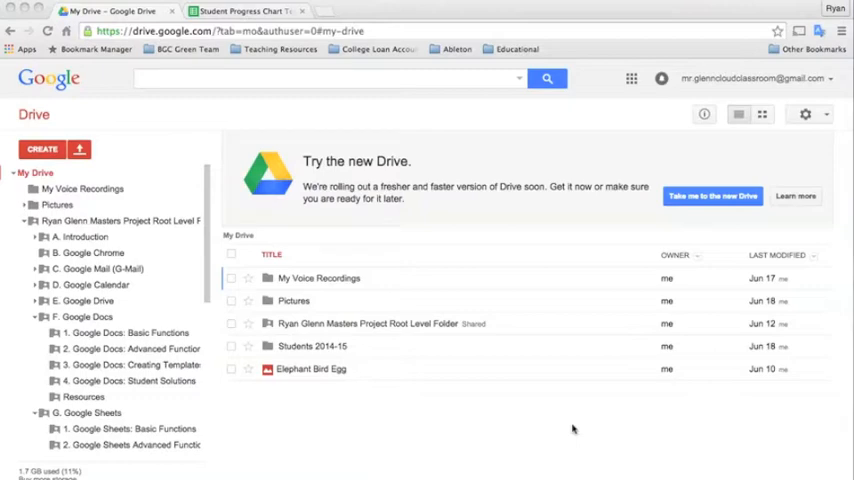
mouse_move(537, 423)
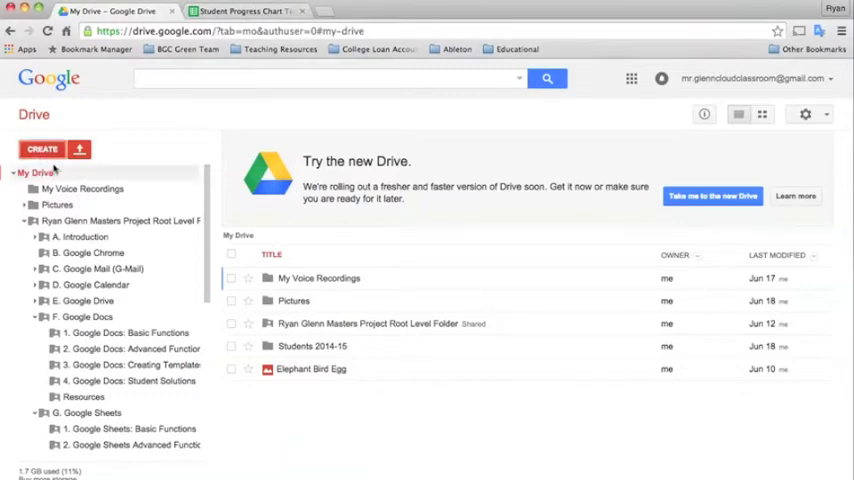
Step: From Google Drive's Create menu, start a new blank Google Sheets spreadsheet
left_click(42, 149)
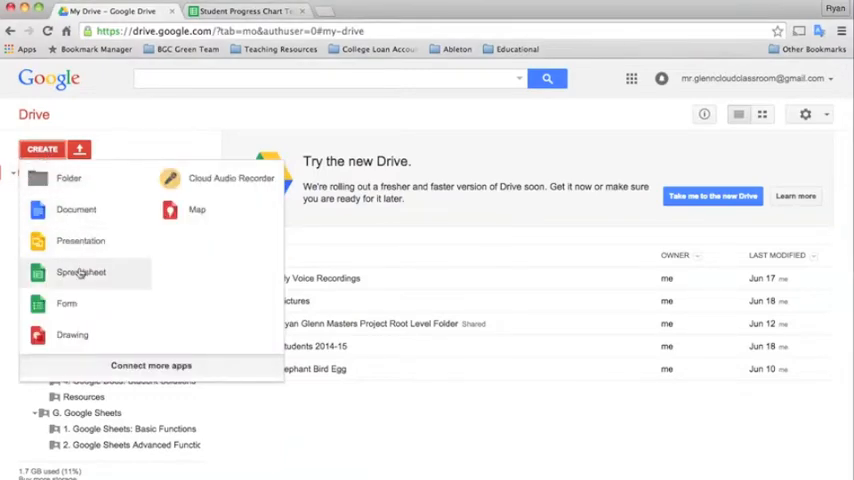
left_click(81, 272)
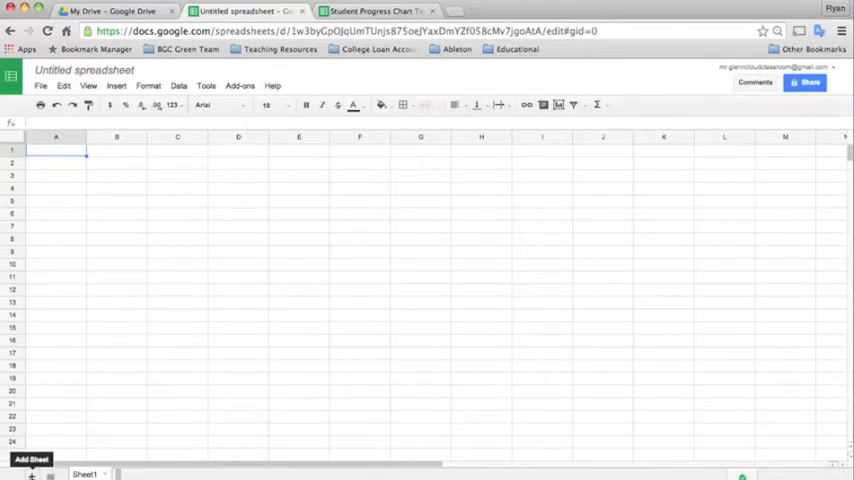
Step: Add a blank Sheet2 to the untitled spreadsheet and return to Sheet1
left_click(31, 460)
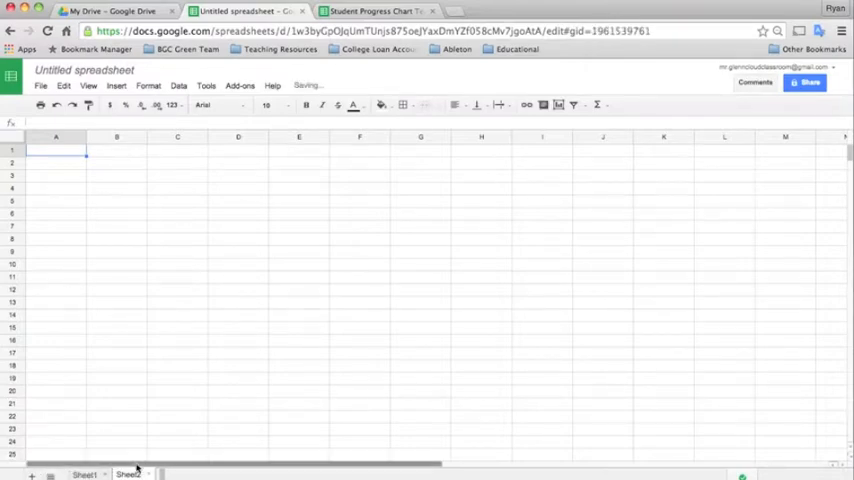
left_click(128, 474)
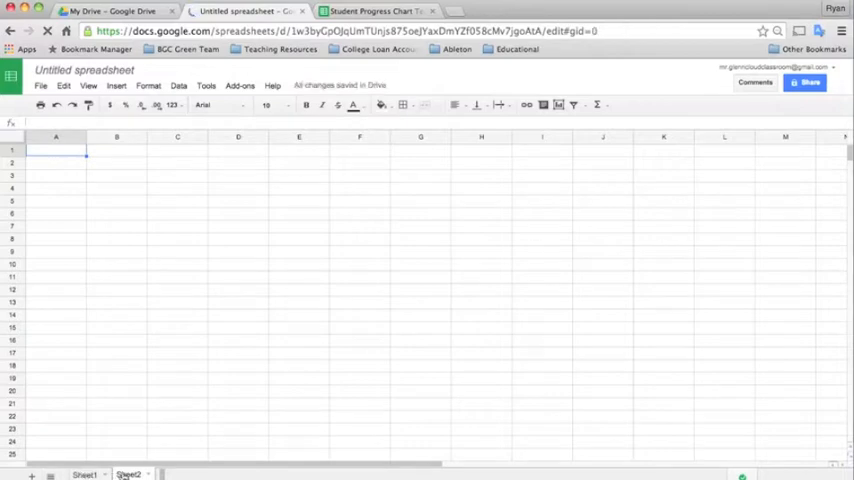
left_click(84, 474)
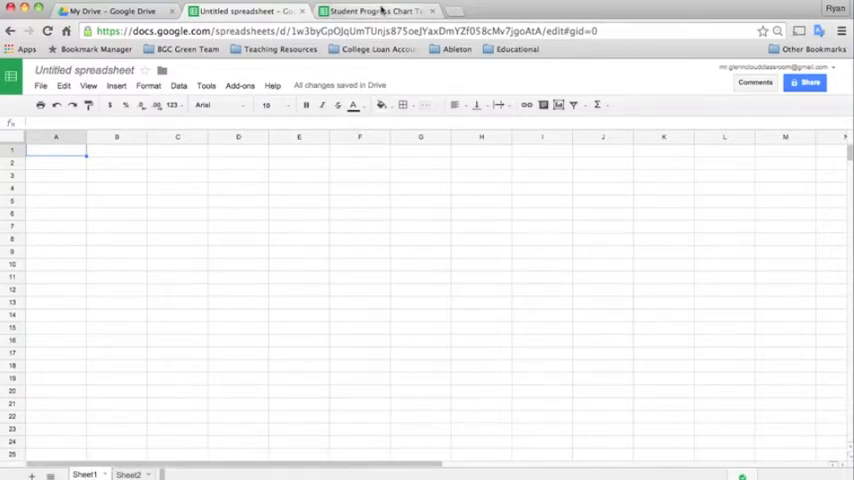
Step: Review the Student Progress Chart Template's test scores, line chart and average score
left_click(375, 11)
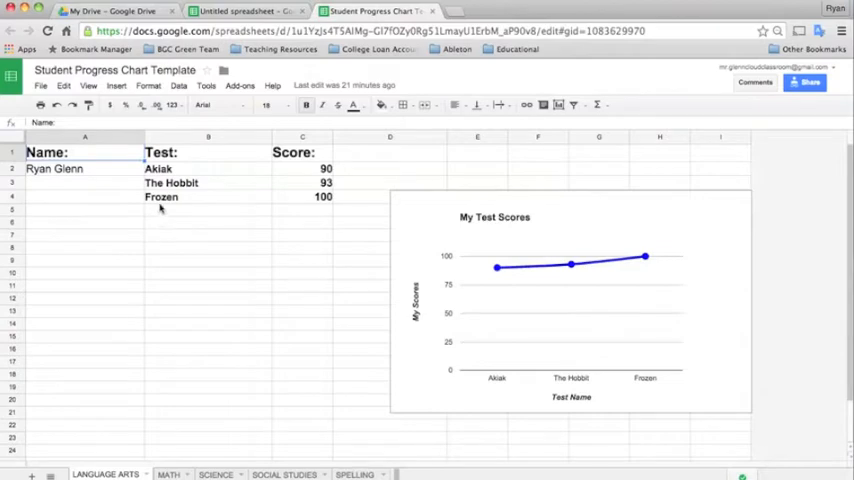
mouse_move(198, 256)
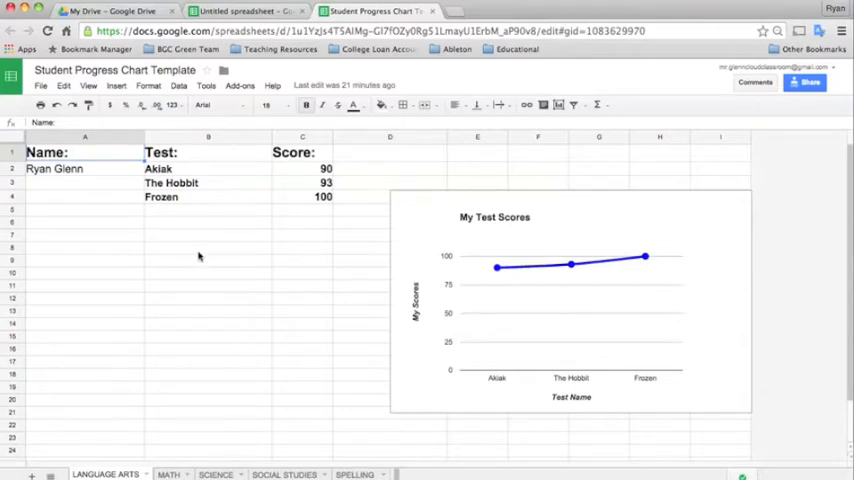
mouse_move(192, 231)
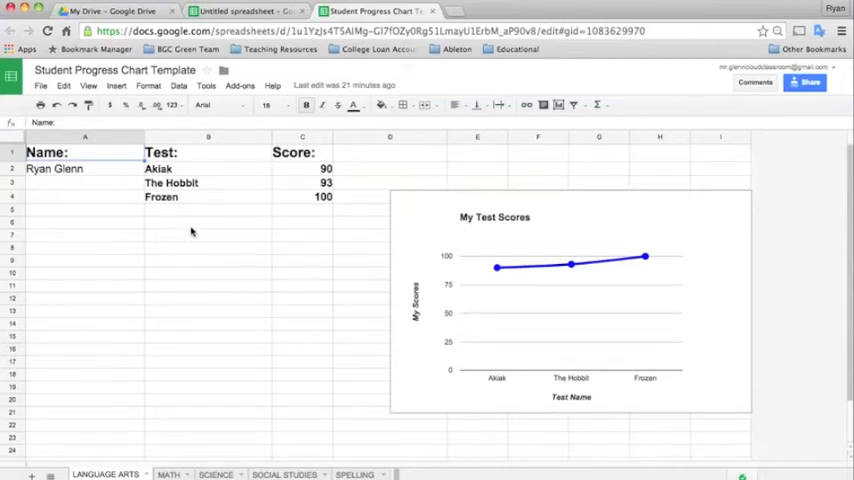
scroll("down", 3)
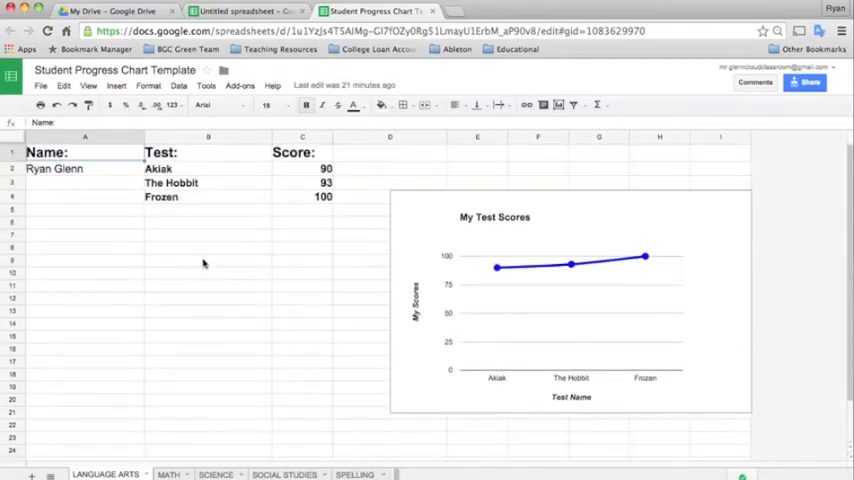
mouse_move(215, 199)
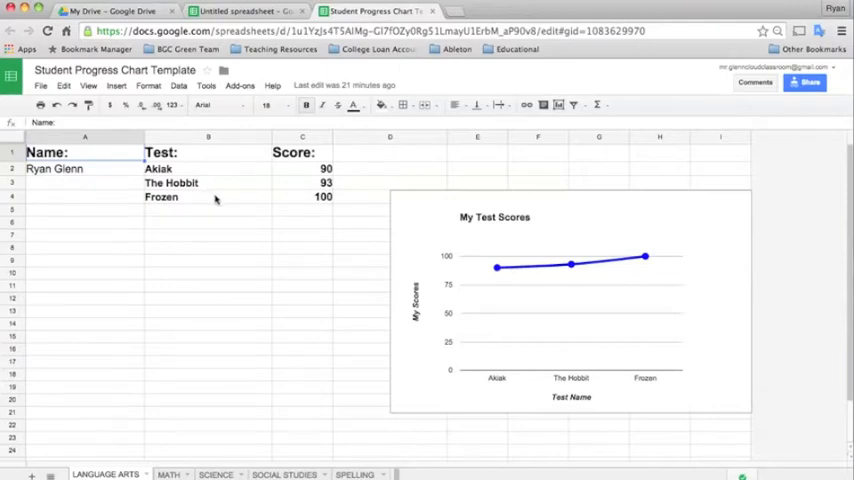
mouse_move(207, 172)
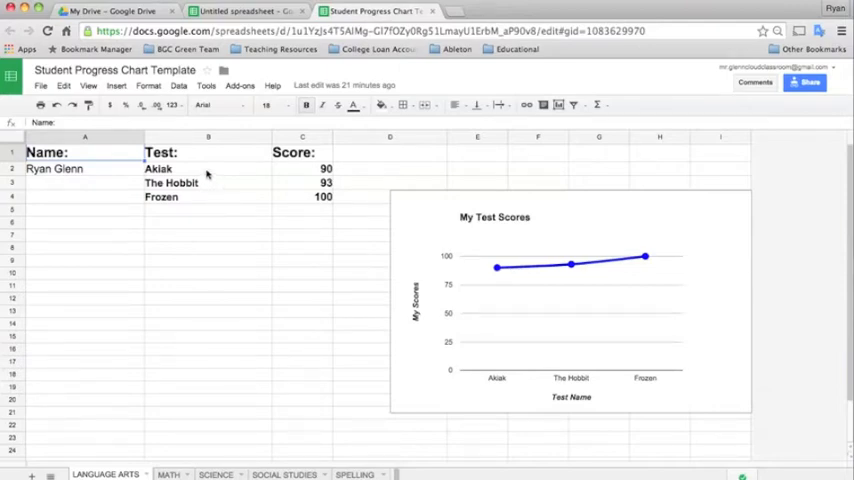
mouse_move(208, 226)
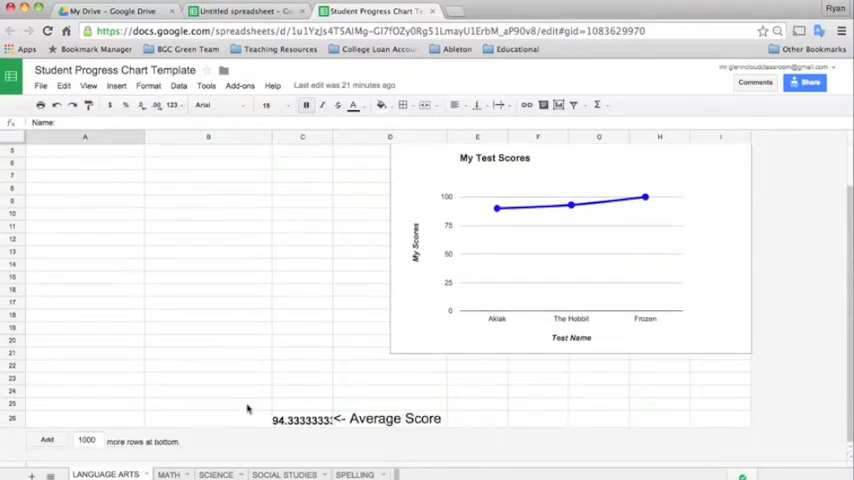
scroll("up", 3)
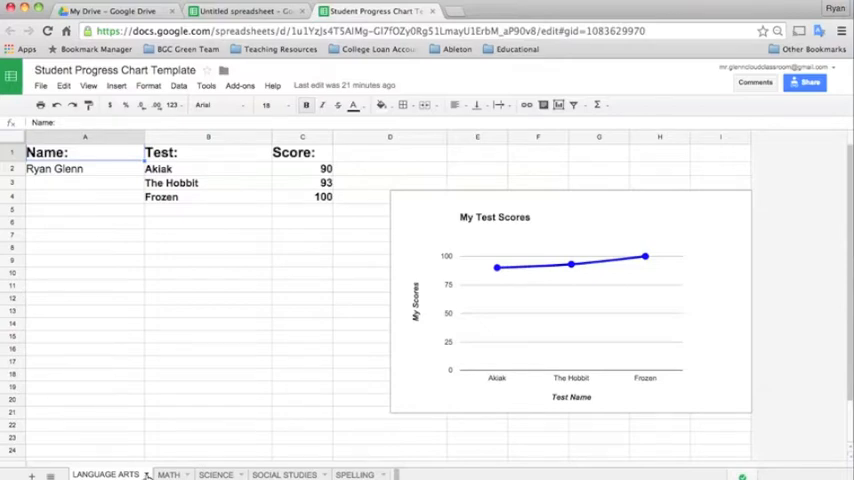
Step: Duplicate LANGUAGE ARTS, select test names and scores B2:C4, and bring up the copy's tab options
right_click(105, 474)
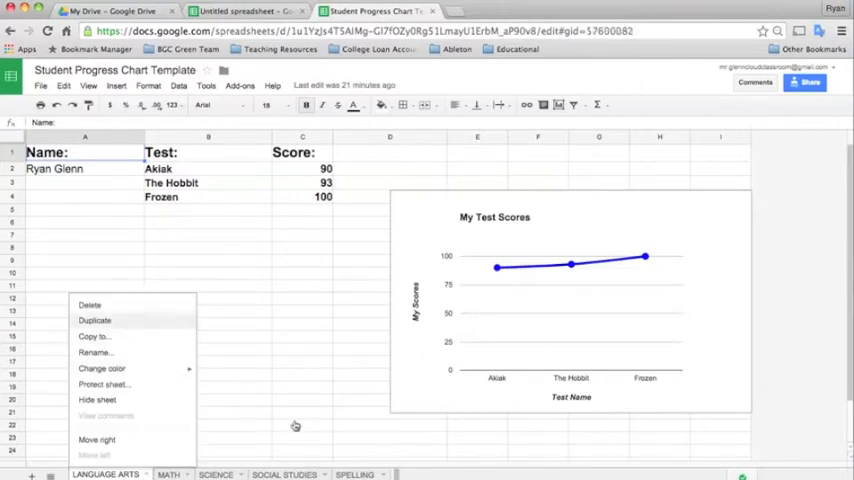
mouse_move(137, 315)
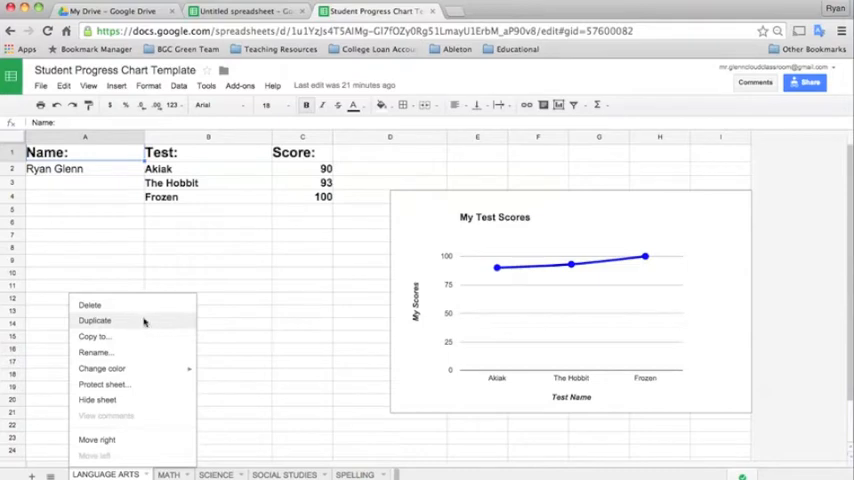
left_click(94, 320)
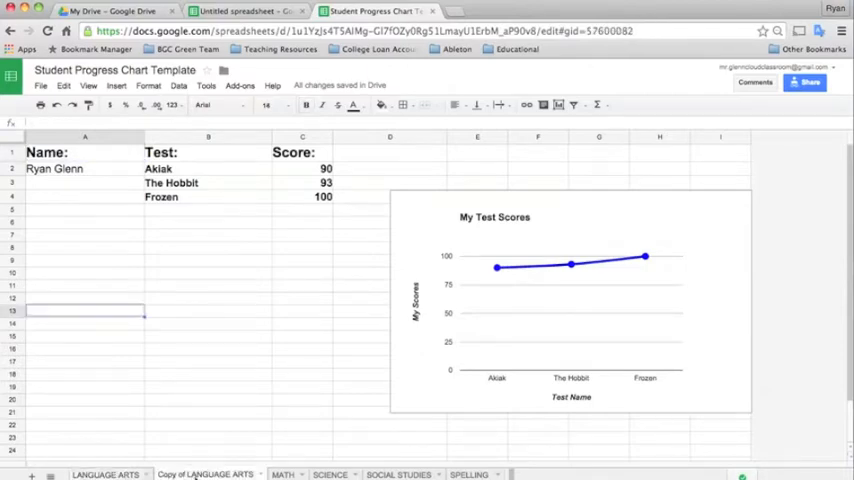
left_click(195, 168)
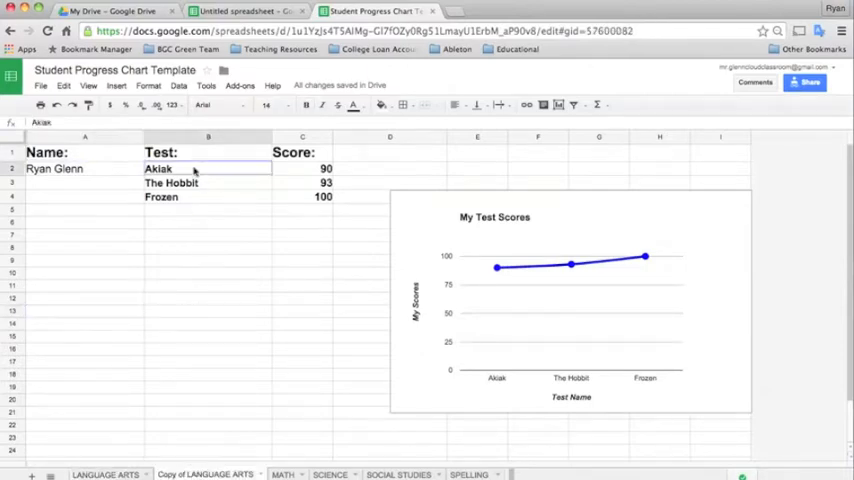
left_click_drag(195, 168, 323, 197)
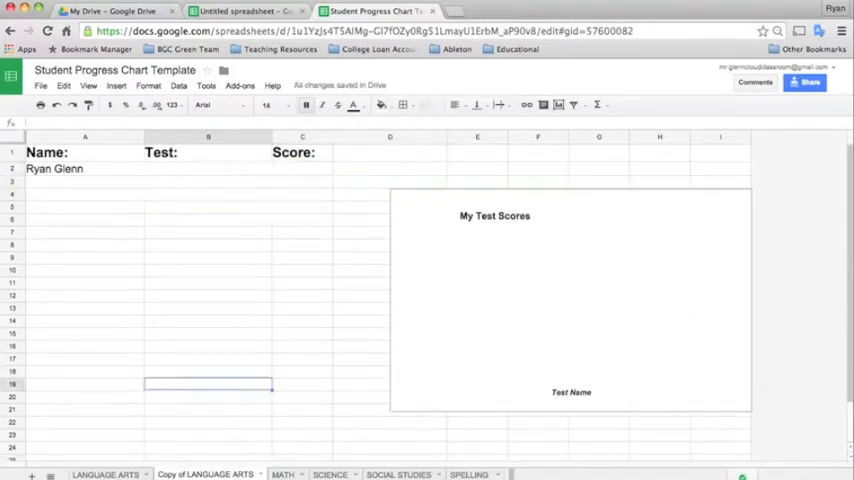
right_click(205, 474)
type("2nd Language Arts")
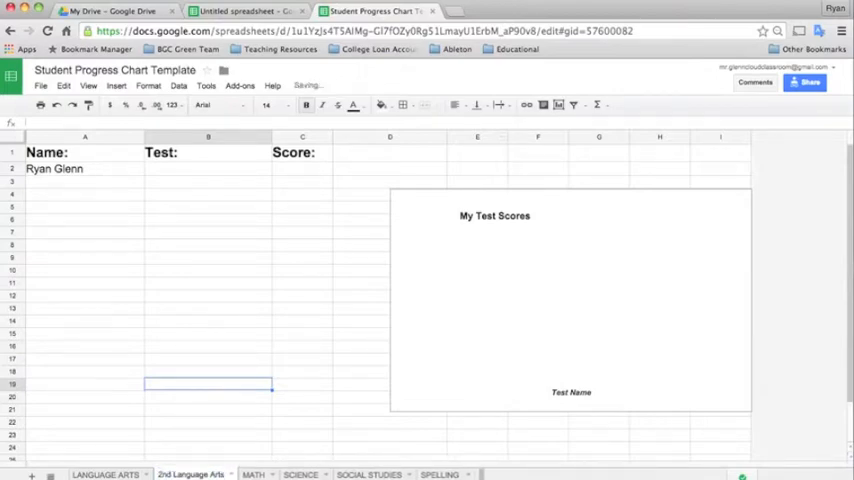
scroll("down", 3)
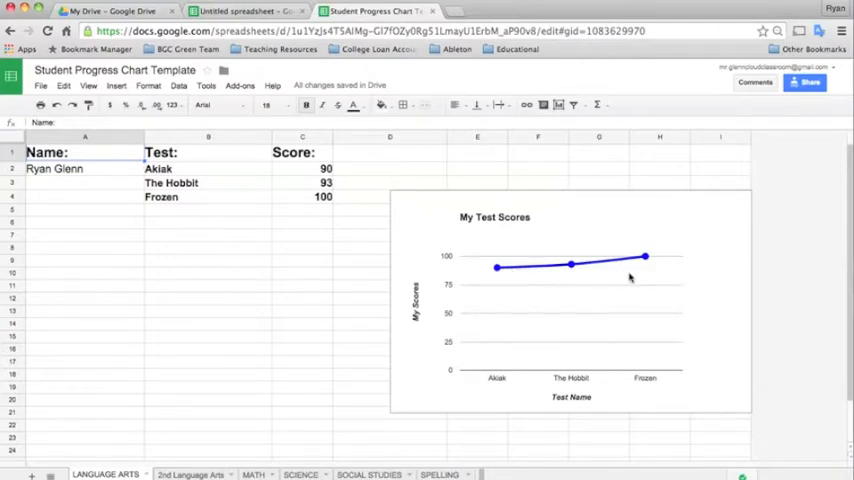
mouse_move(313, 292)
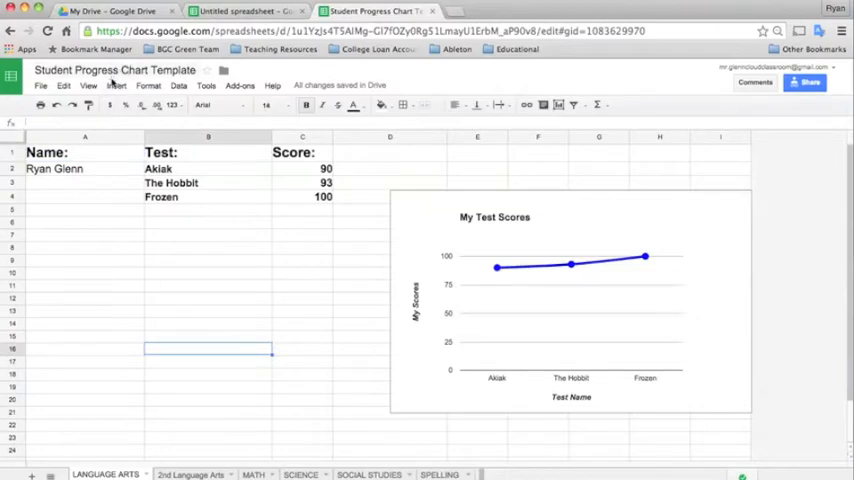
left_click(116, 85)
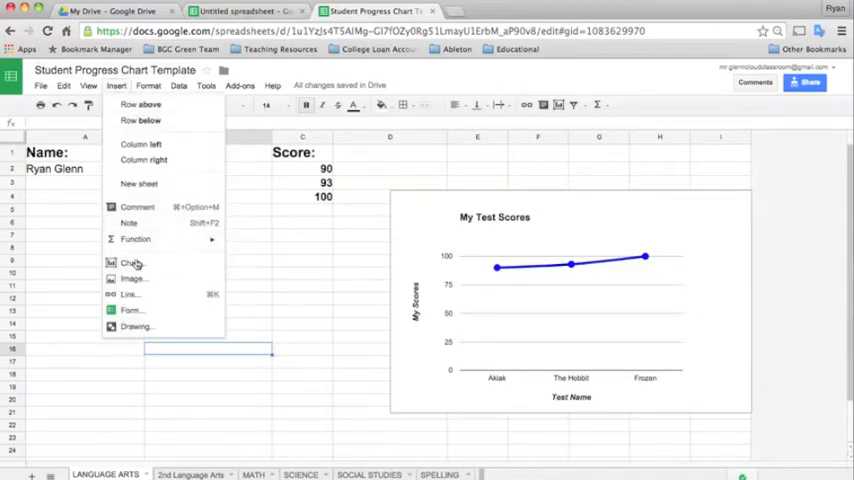
left_click(130, 263)
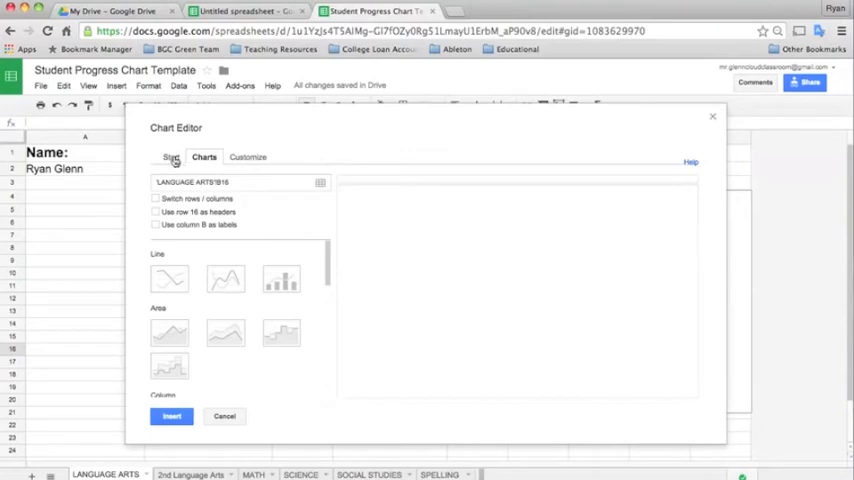
left_click(172, 157)
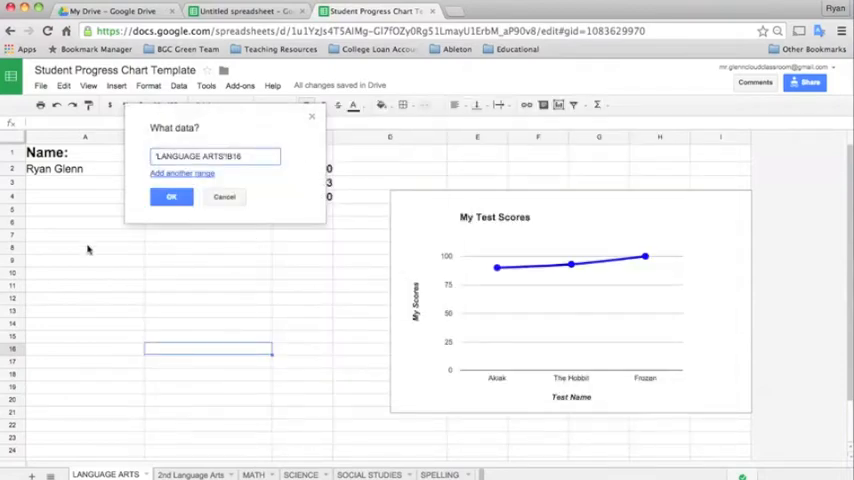
mouse_move(68, 197)
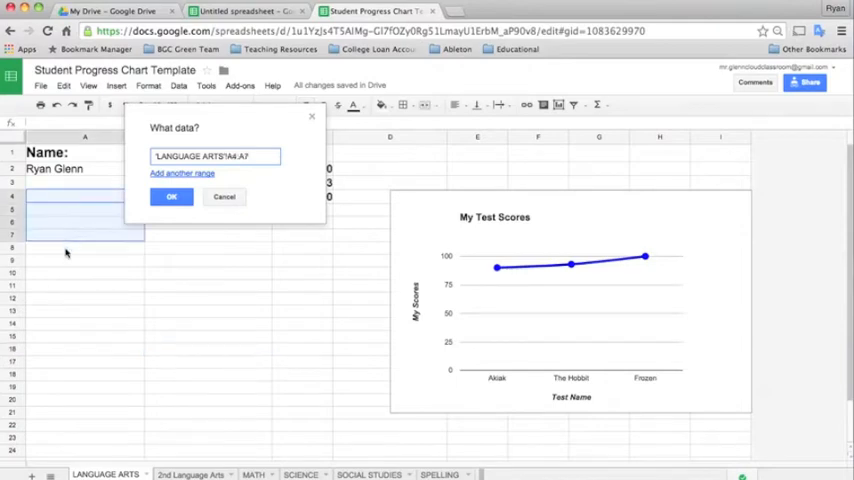
left_click_drag(85, 197, 63, 425)
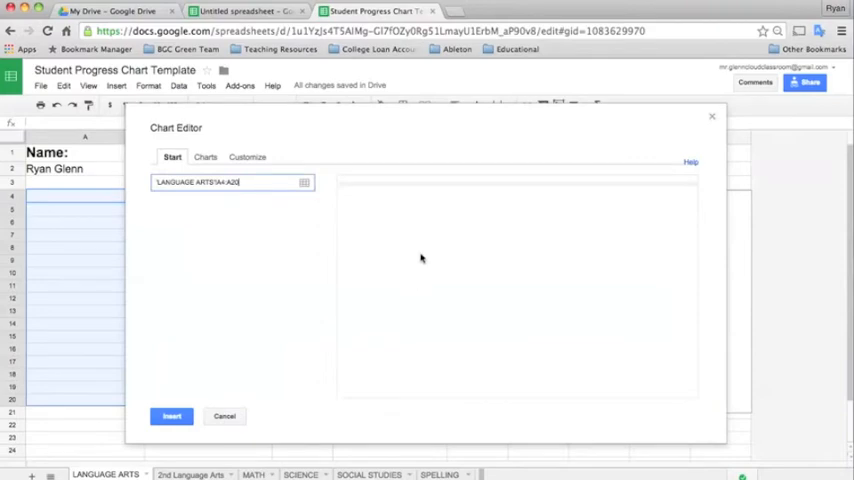
left_click(204, 157)
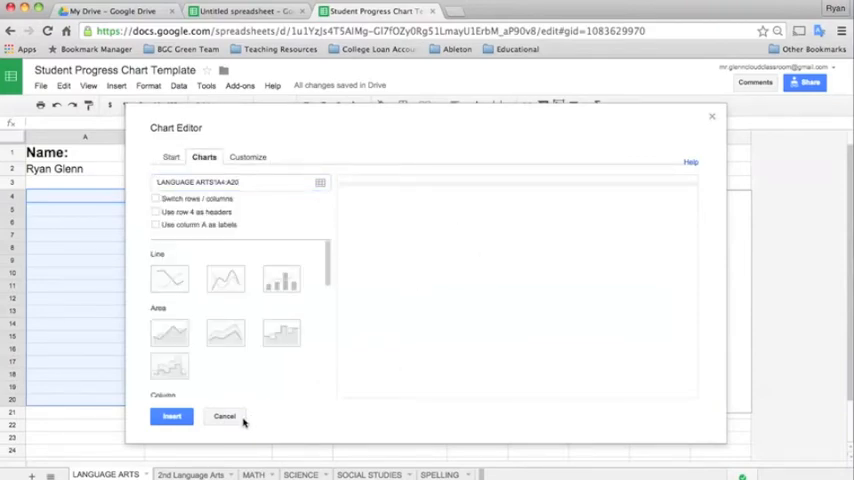
left_click(171, 416)
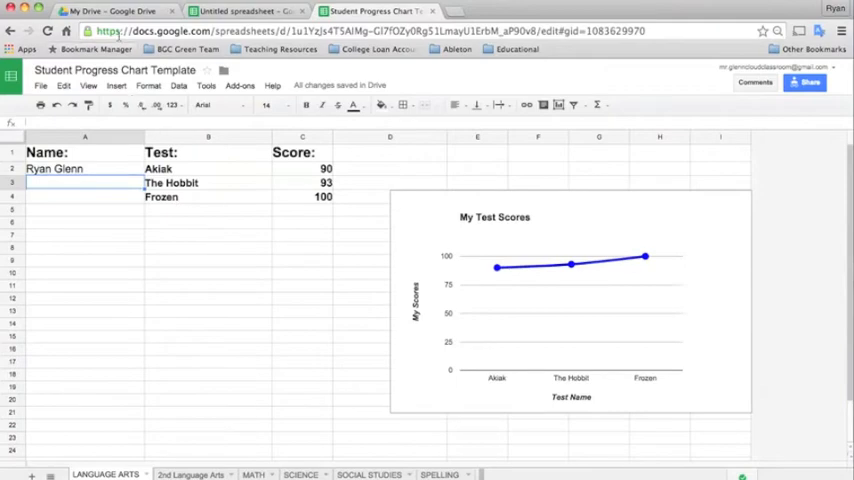
Step: Open 'Examples of New Charts in Spreadsheets' from the Drive Resources folder
left_click(118, 11)
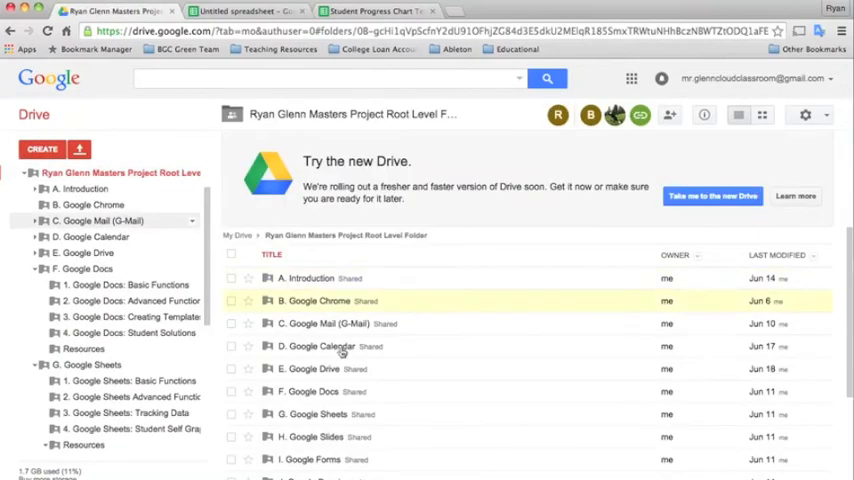
scroll("down", 3)
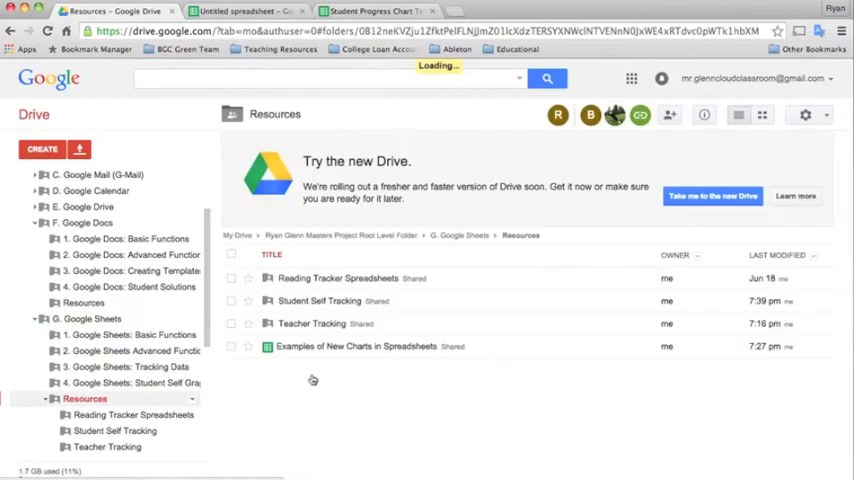
double_click(355, 346)
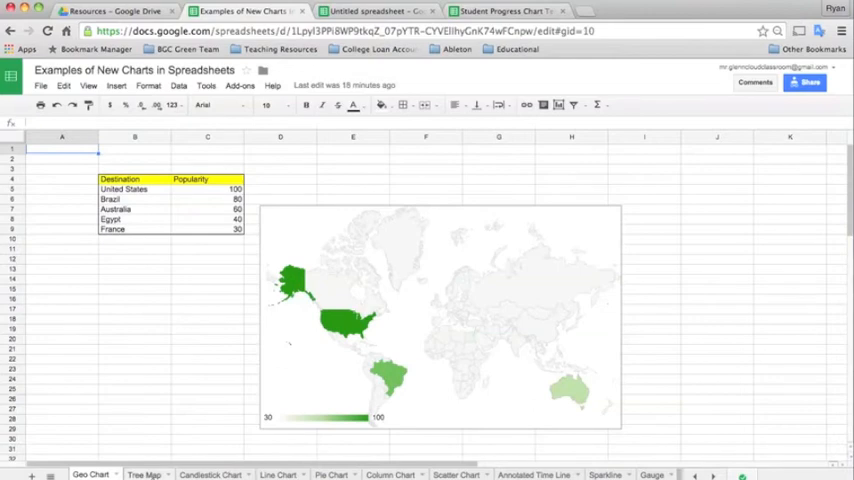
Step: Show the Tree Map sheet and select its tree map chart of regions
left_click(144, 474)
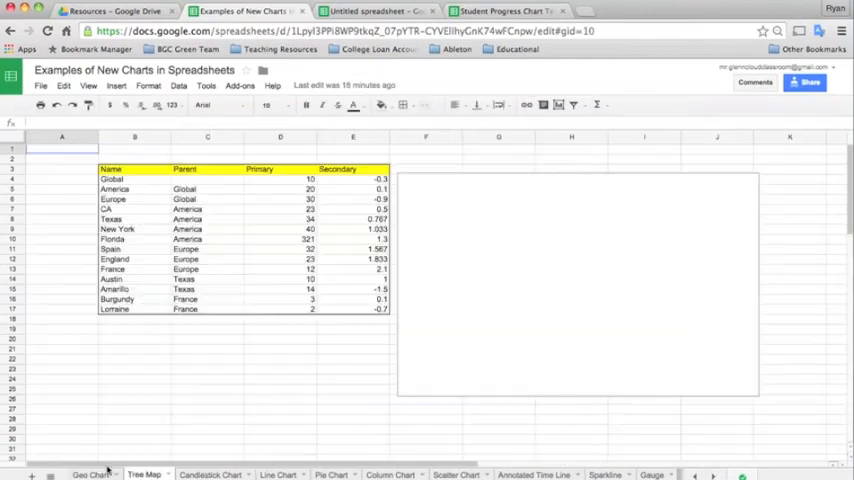
left_click(143, 474)
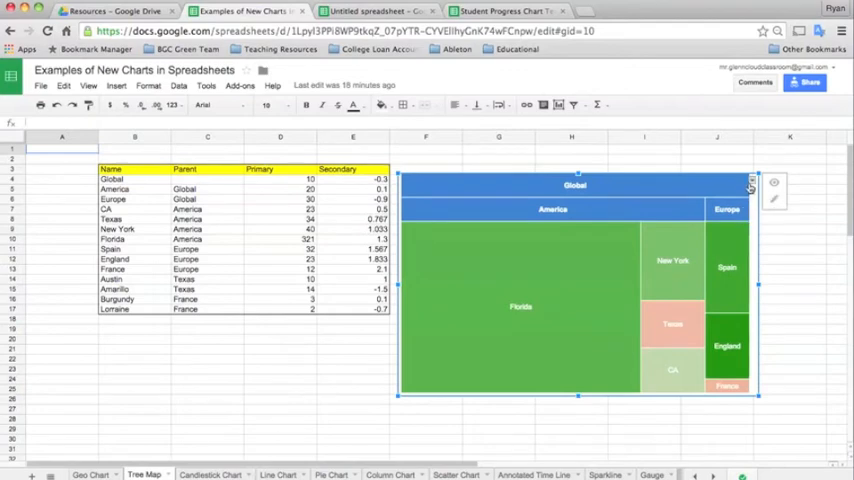
left_click(751, 181)
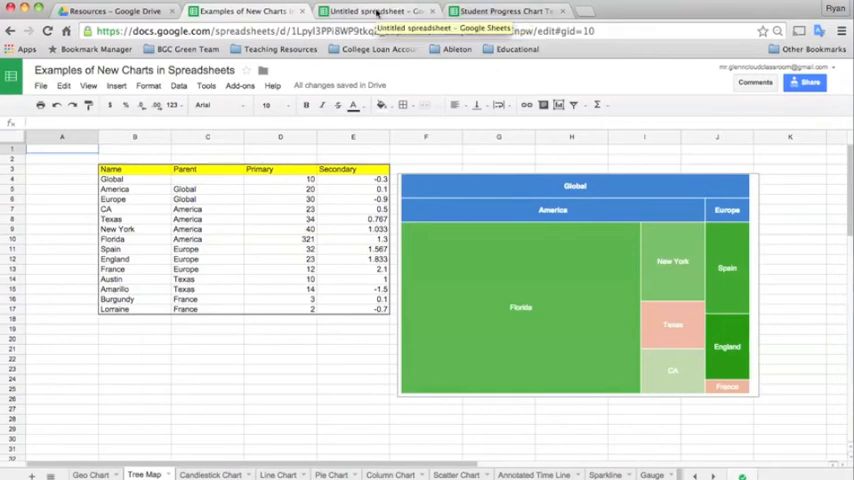
Step: Open the My Test Scores chart in Advanced edit, check its data range, then cancel
left_click(375, 11)
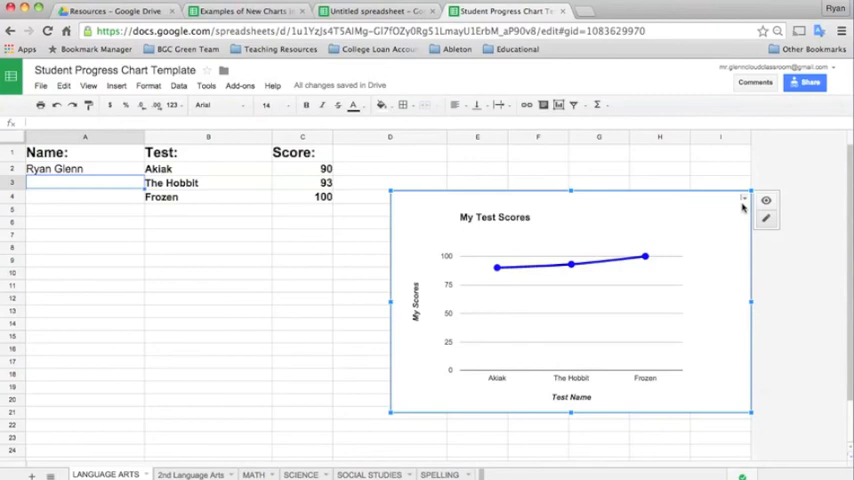
left_click(743, 198)
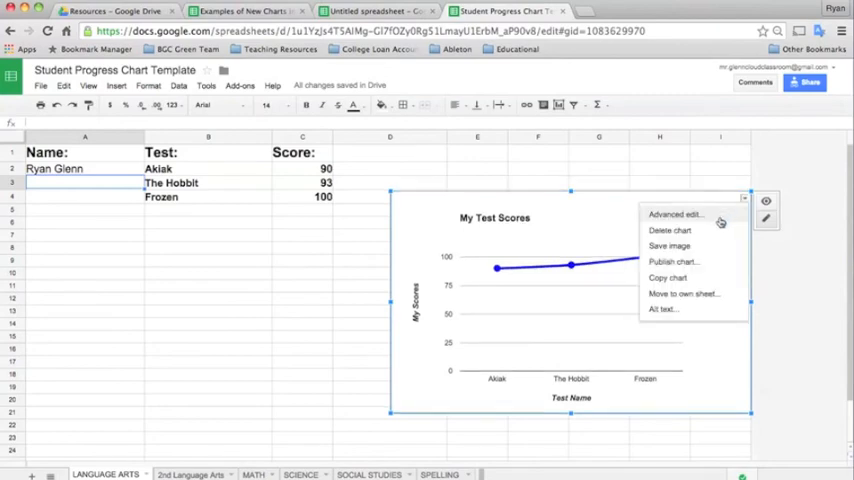
left_click(674, 213)
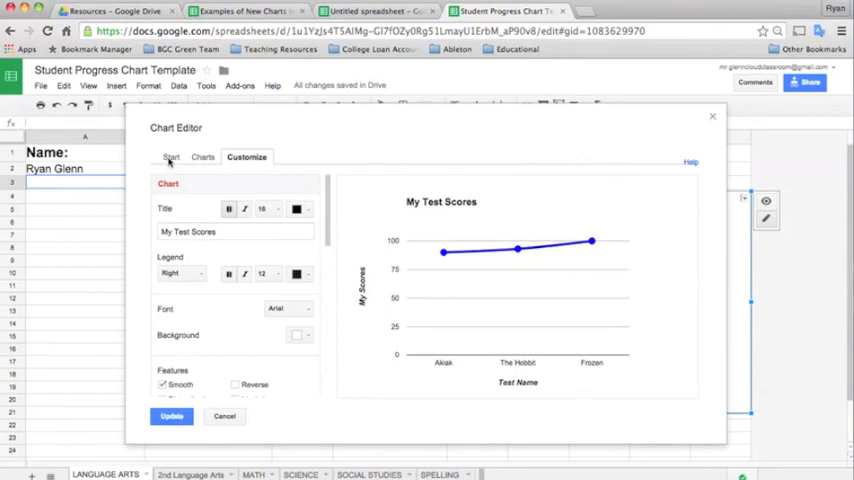
left_click(171, 157)
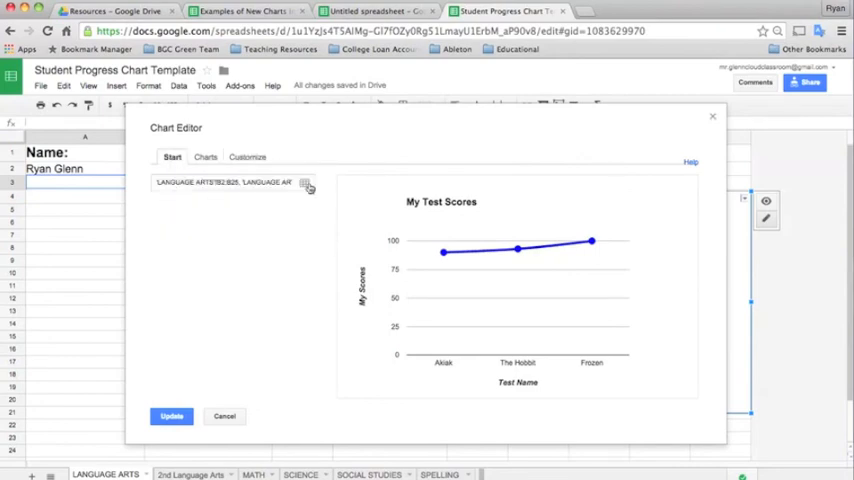
mouse_move(305, 183)
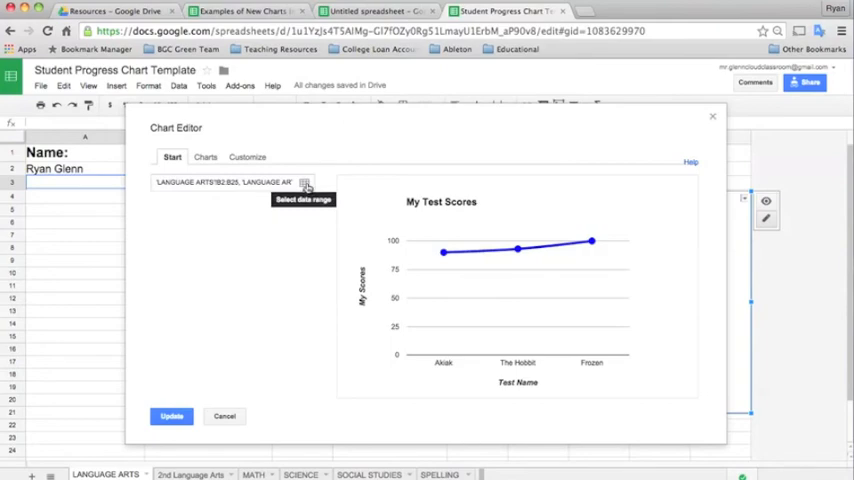
mouse_move(78, 273)
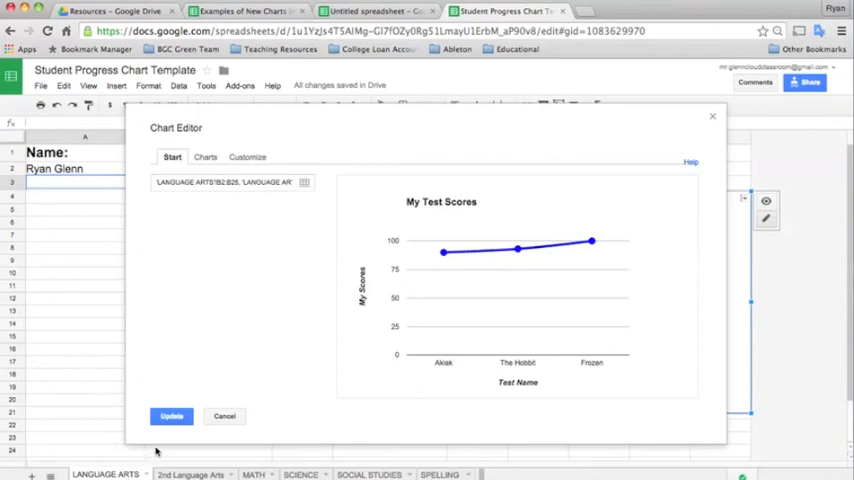
left_click(171, 416)
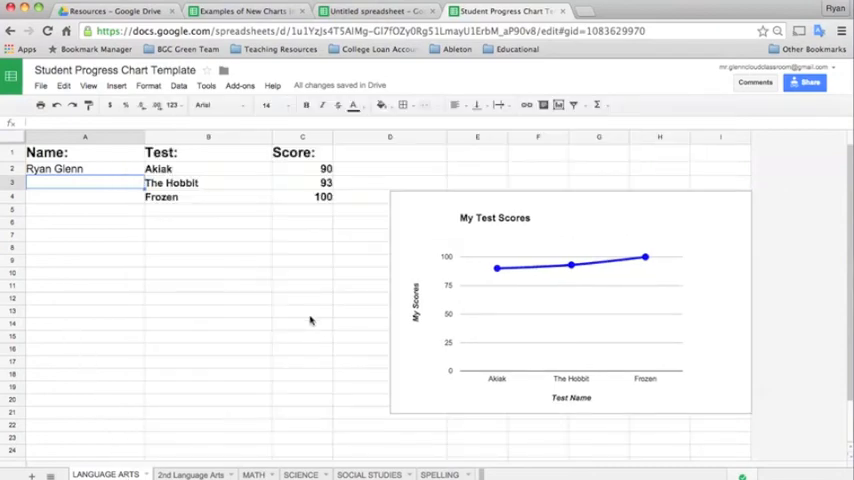